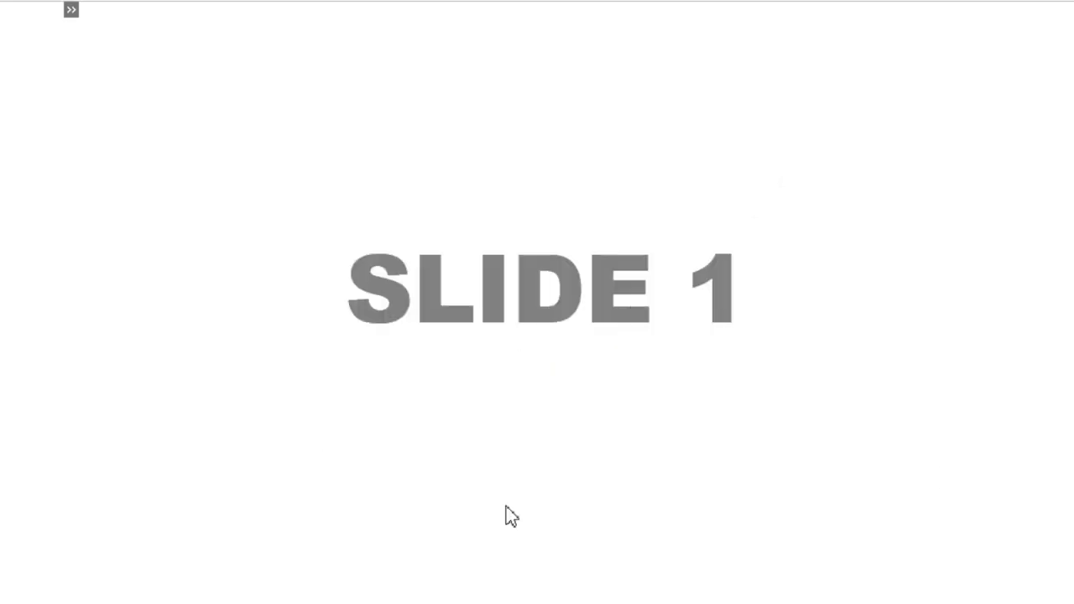
Step: Expand the TOC in the preview, jump to Slide 3, then return to editing
click(70, 10)
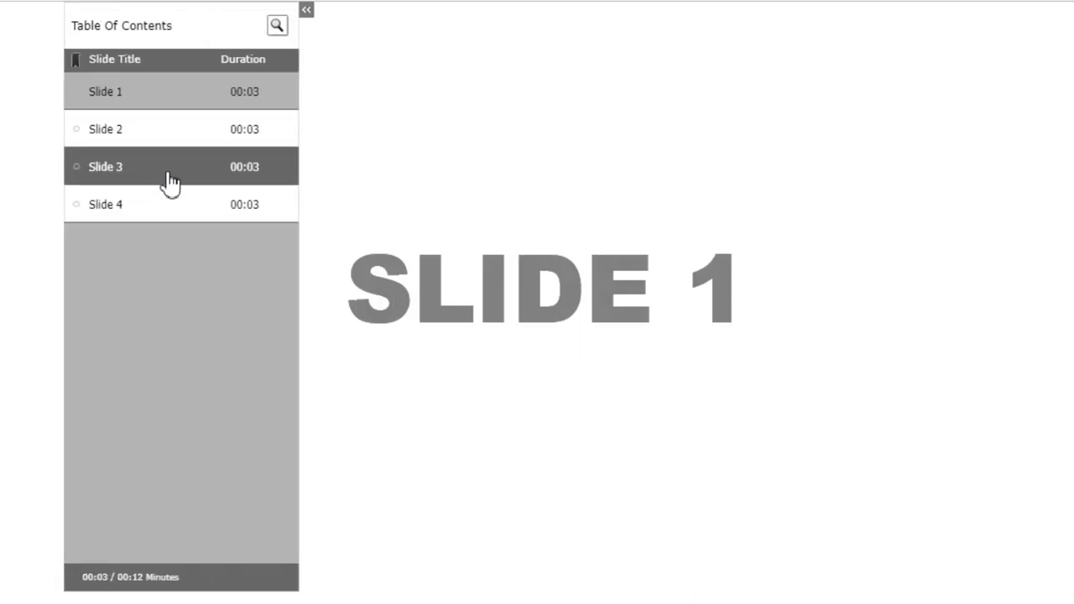
click(105, 166)
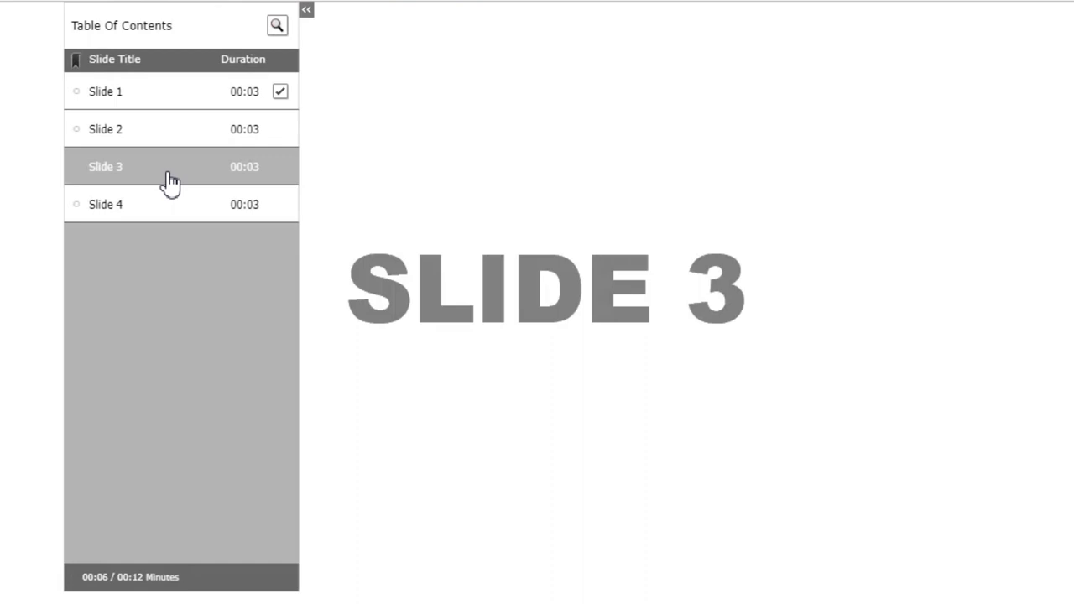
mouse_move(205, 306)
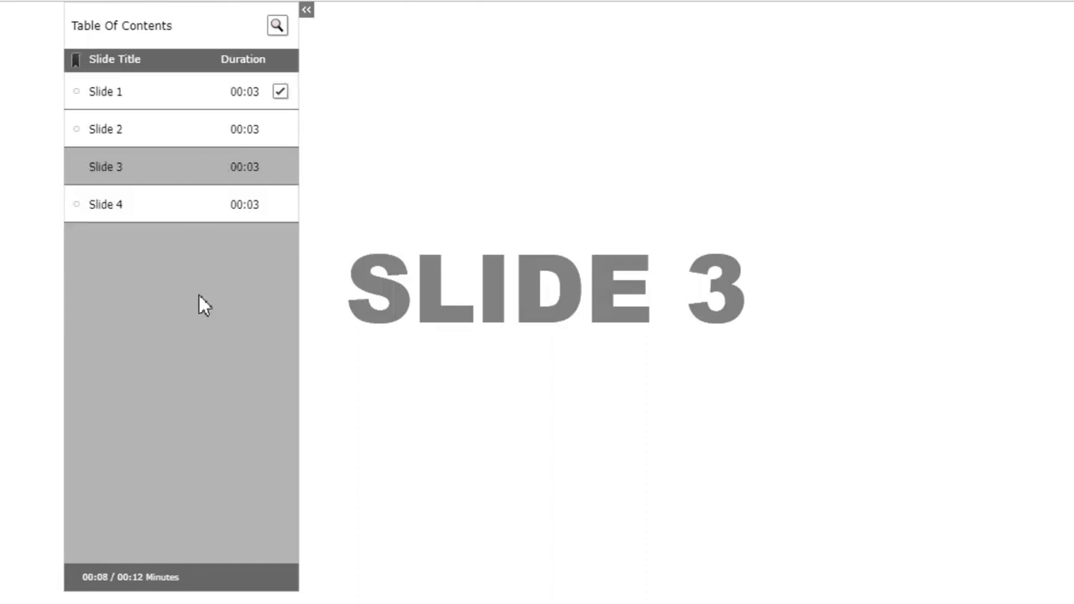
click(208, 306)
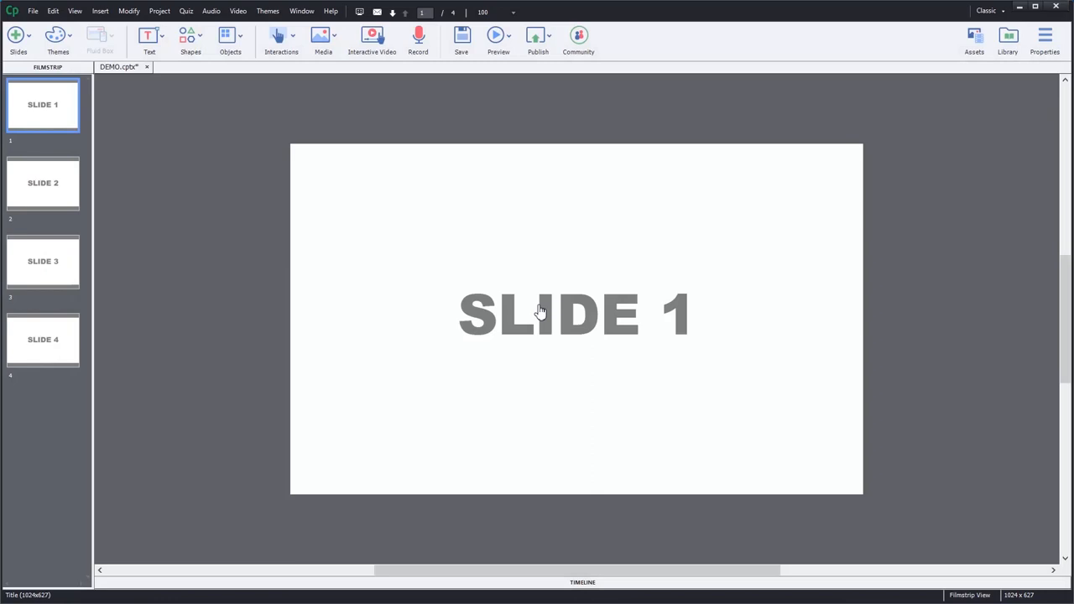
mouse_move(540, 312)
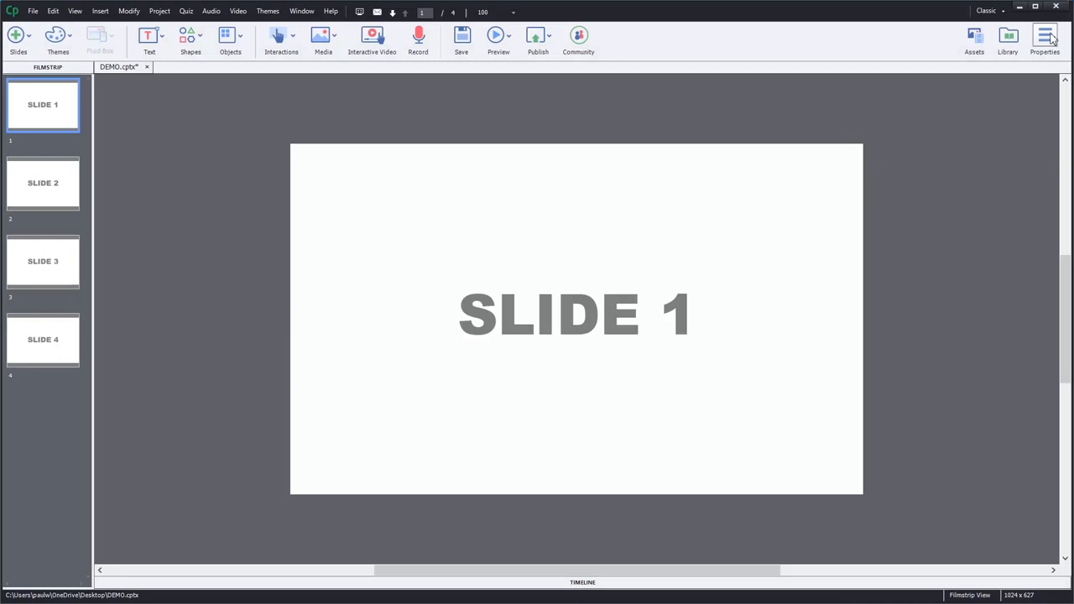
Step: Set slide 1's On Enter action to Hide TOC in Properties > Actions, then move to slide 2
click(1044, 37)
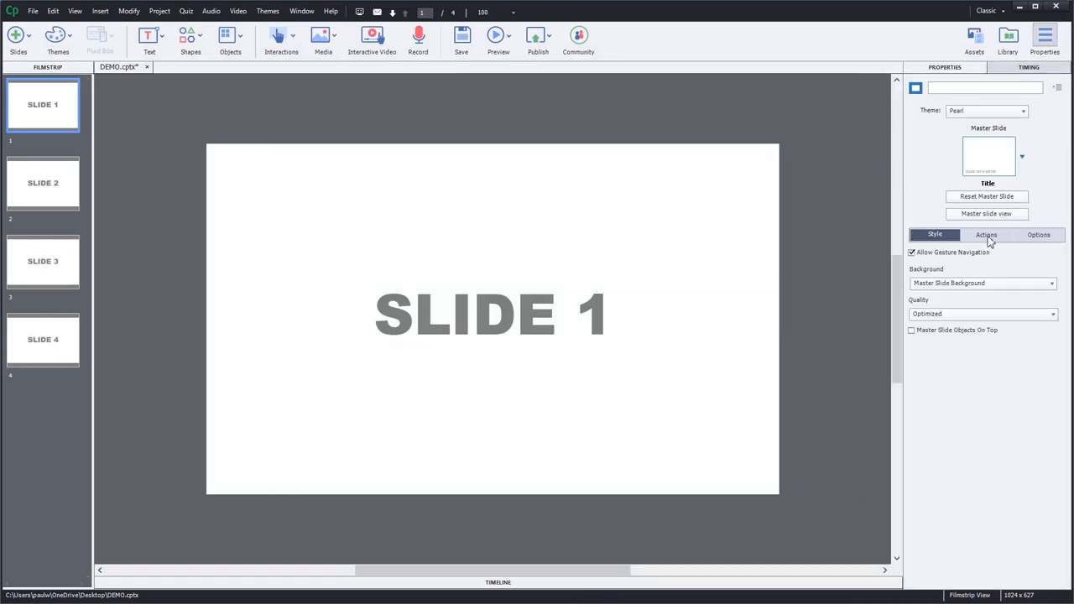
click(987, 235)
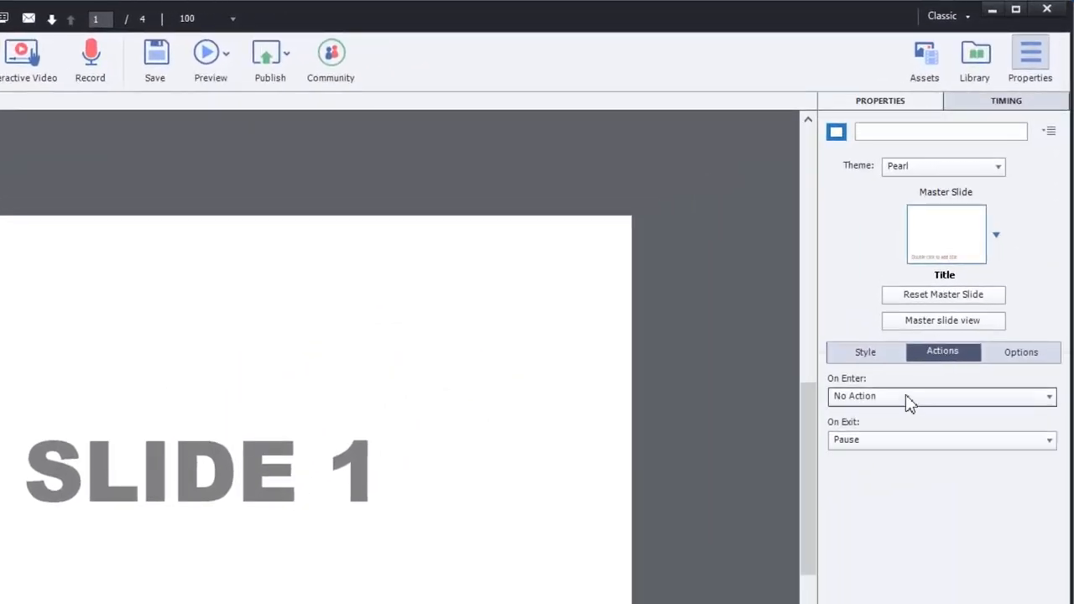
click(942, 396)
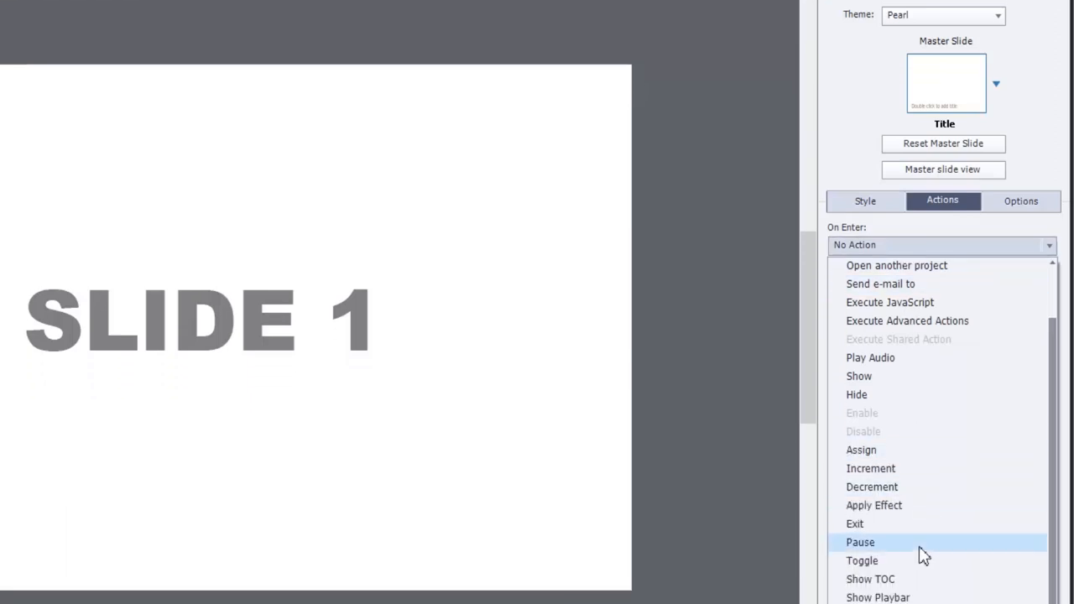
scroll(down, 3)
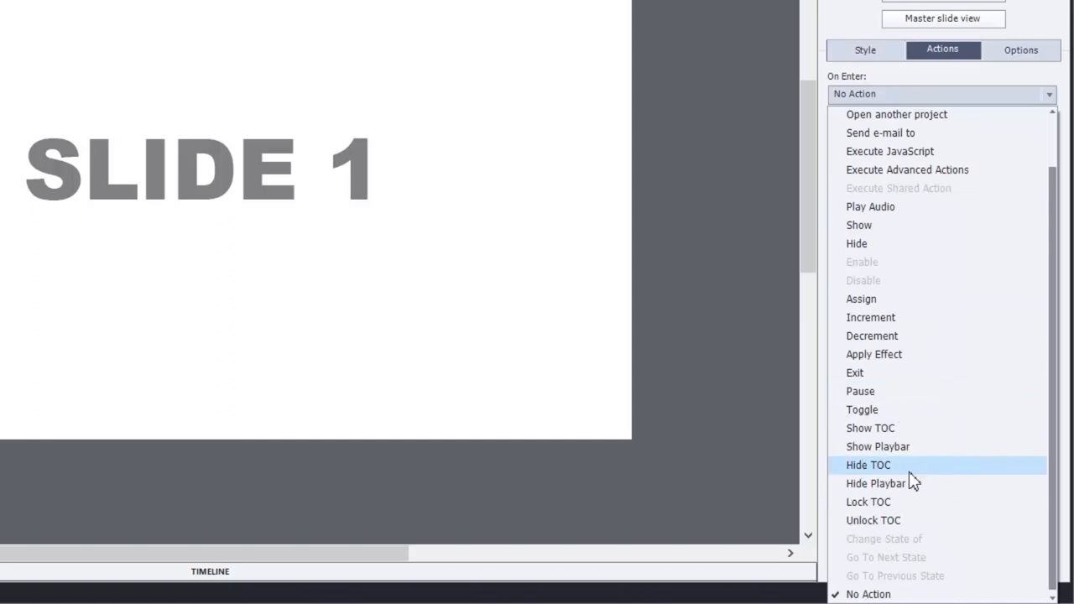
click(869, 465)
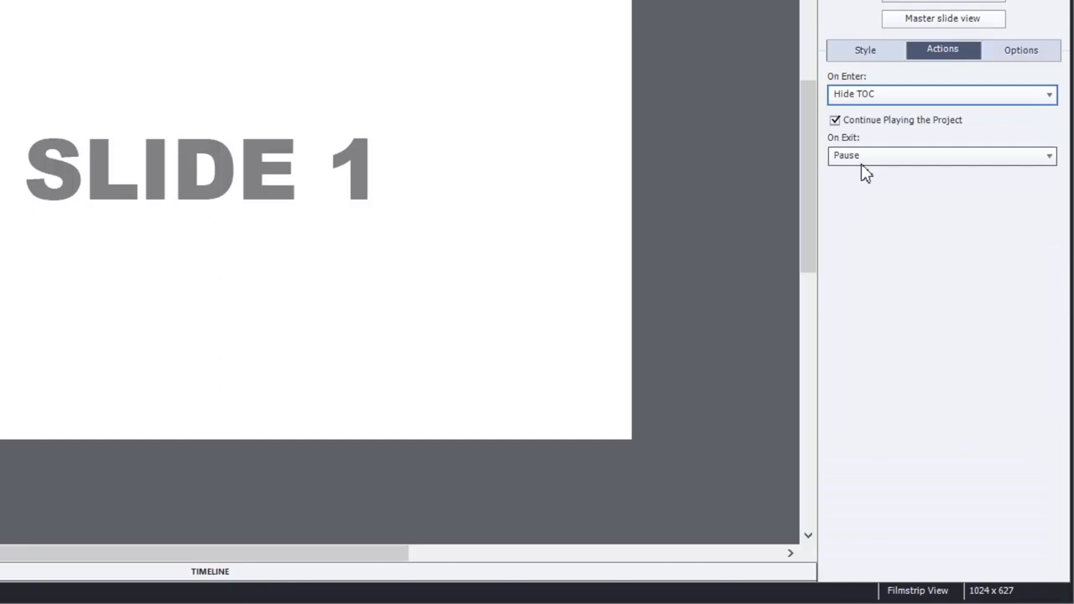
mouse_move(877, 172)
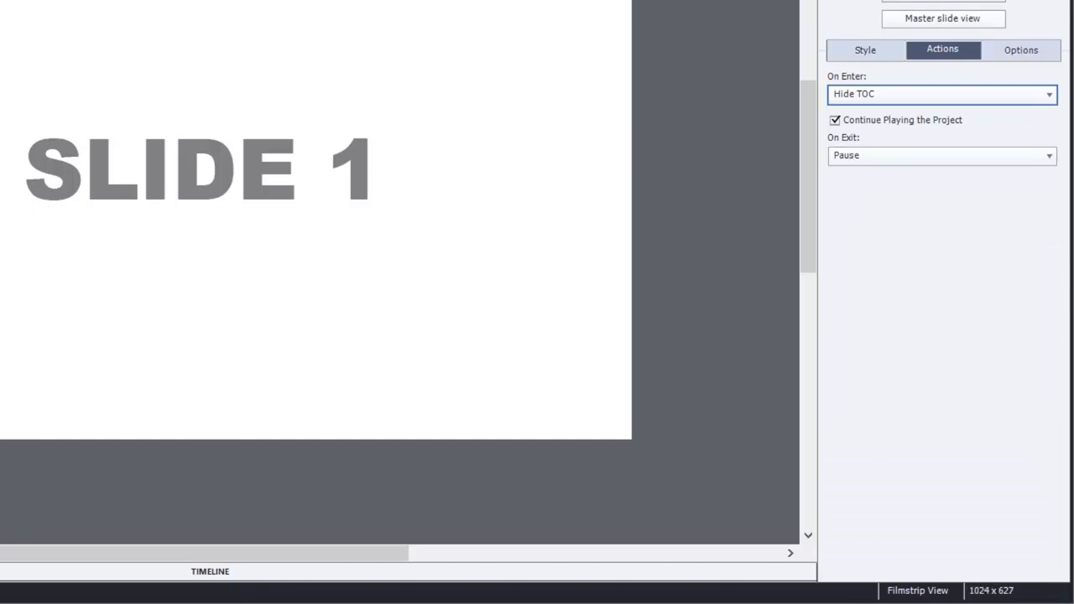
click(43, 183)
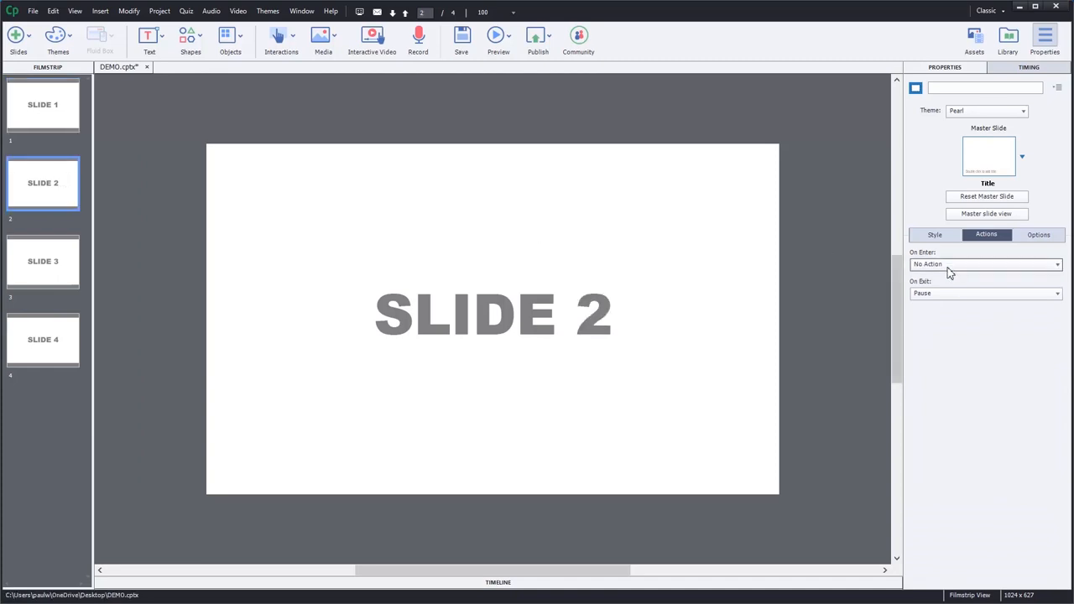
Step: Set On Enter to Hide TOC on slides 2, 3 and 4 in turn
click(983, 264)
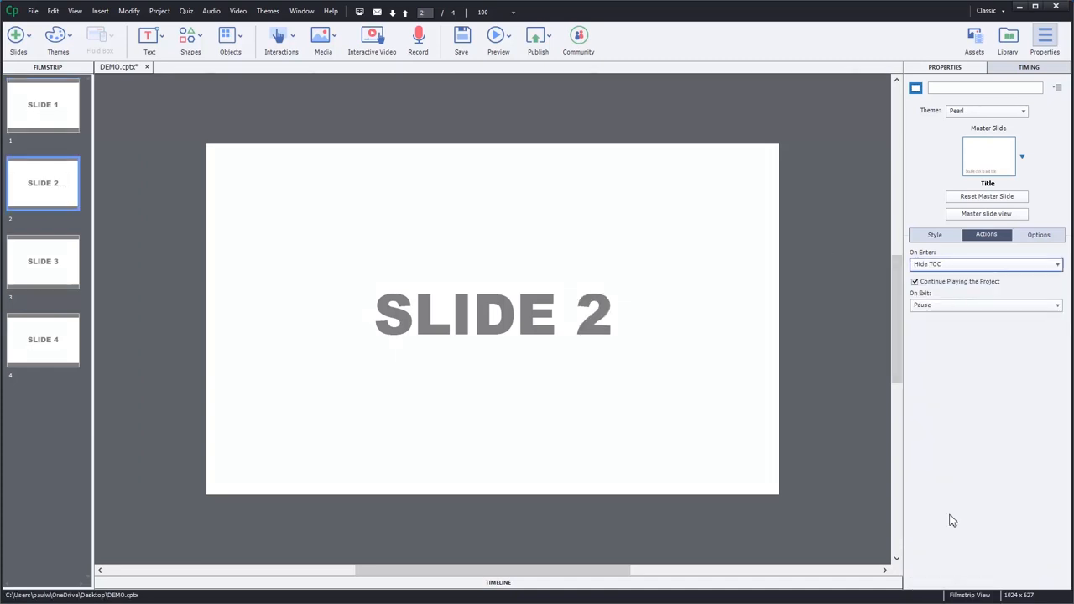
mouse_move(44, 262)
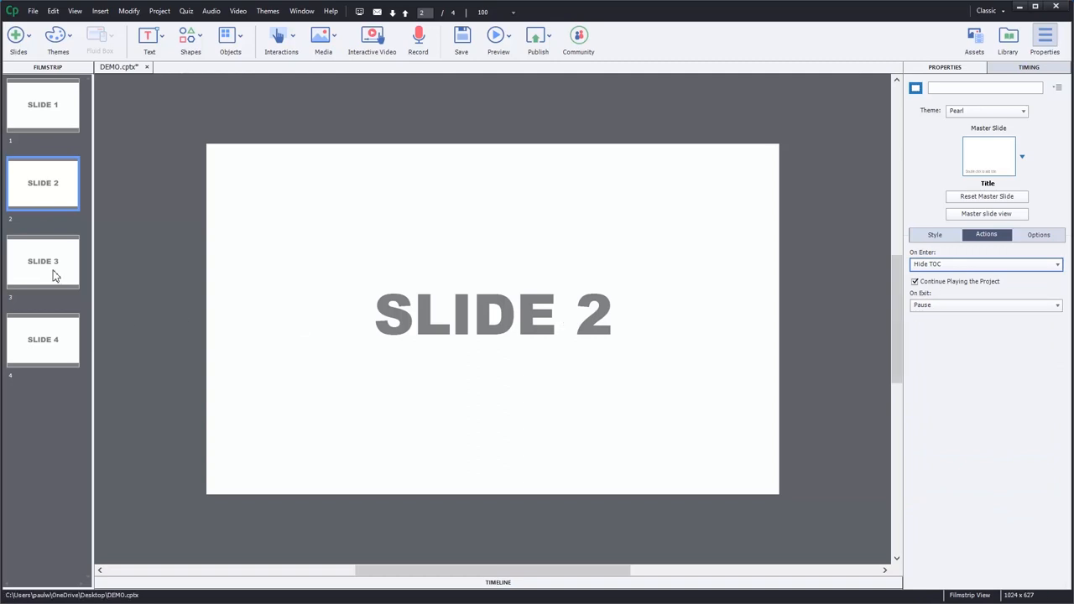
click(987, 264)
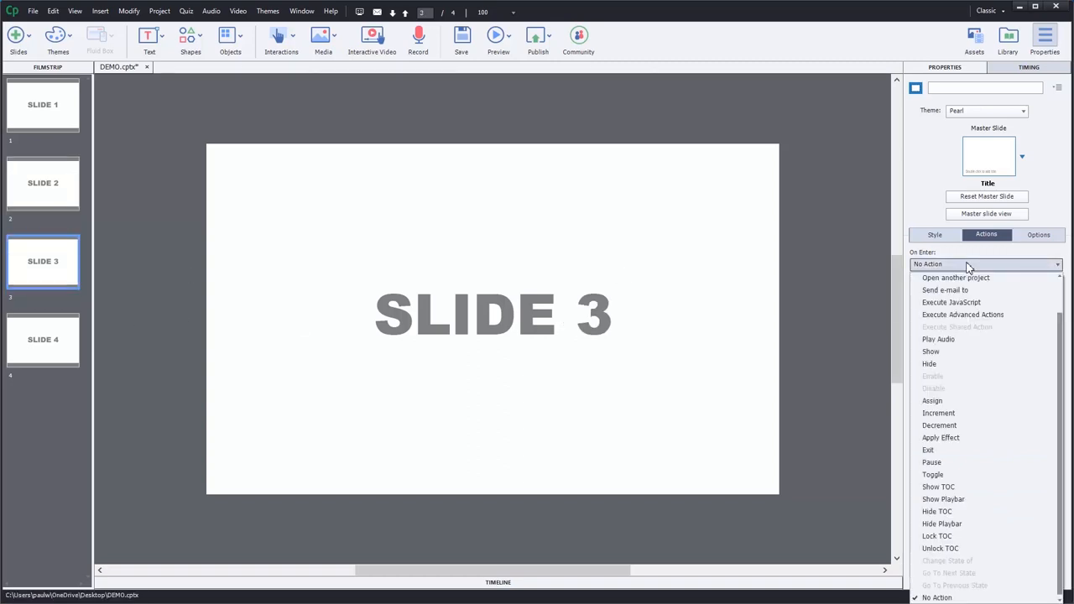
click(936, 510)
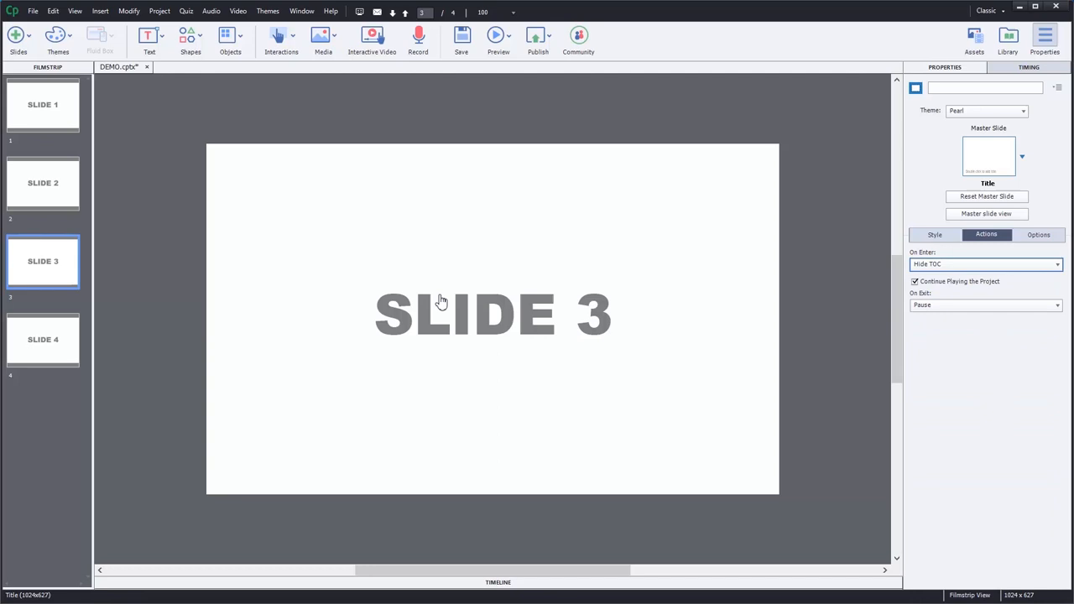
click(44, 339)
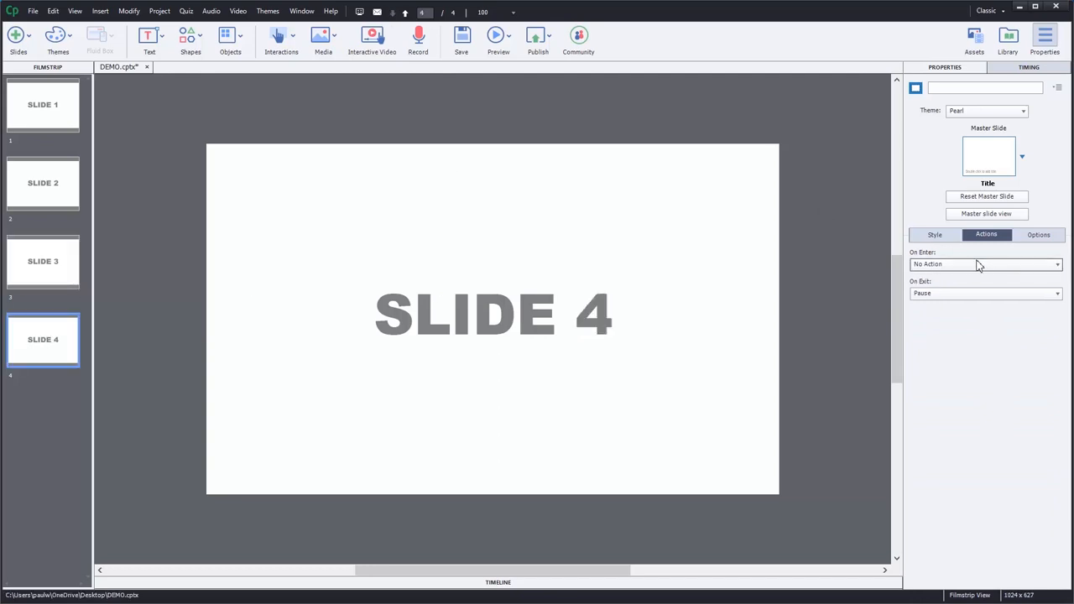
click(1057, 263)
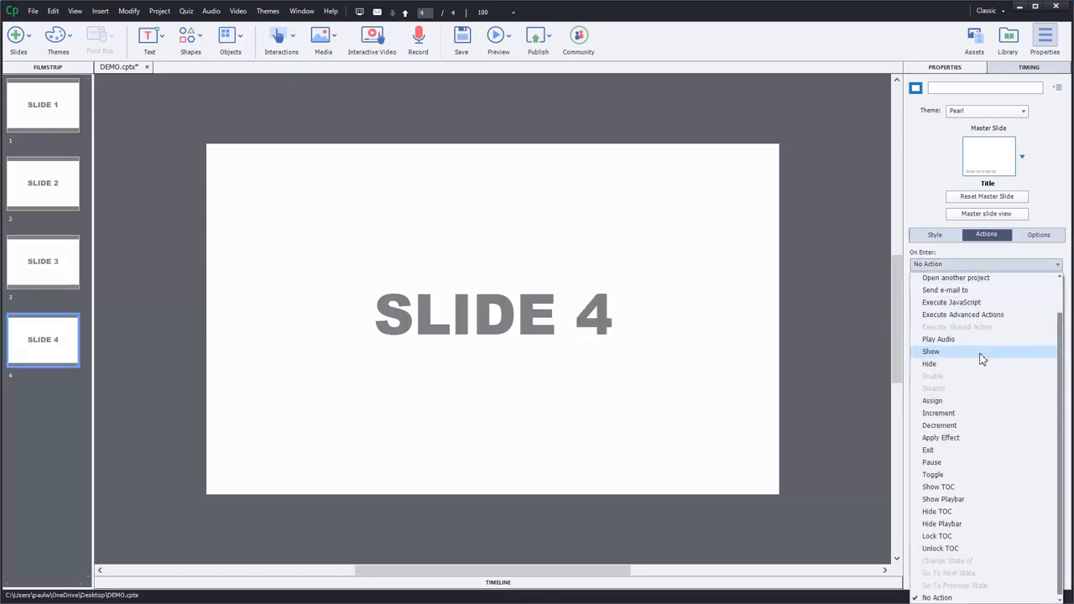
click(936, 510)
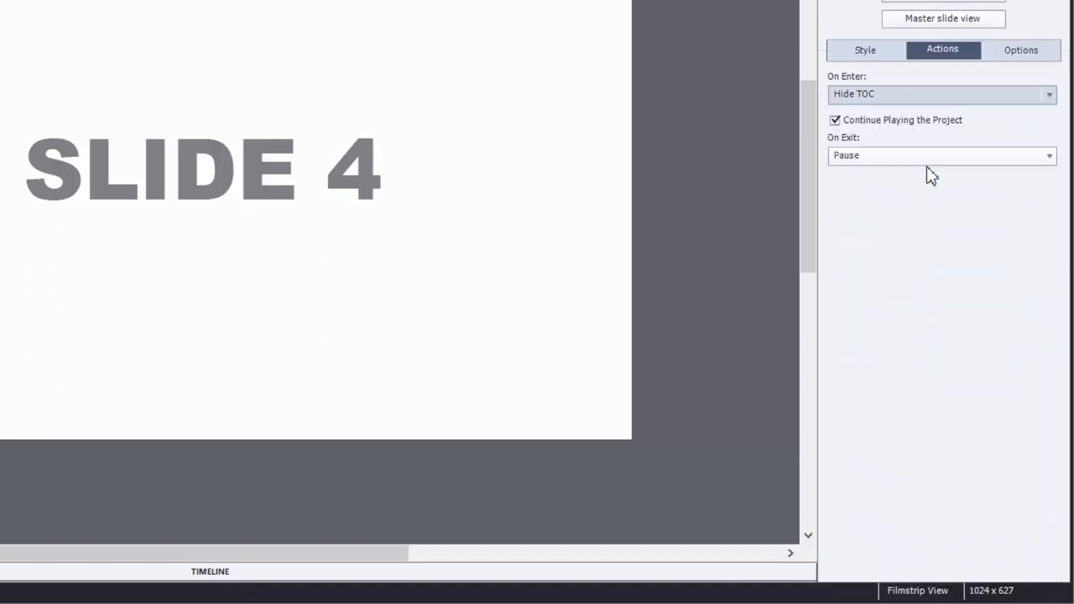
Step: Switch slide 4's On Enter from Hide TOC to Execute Advanced Actions
click(940, 94)
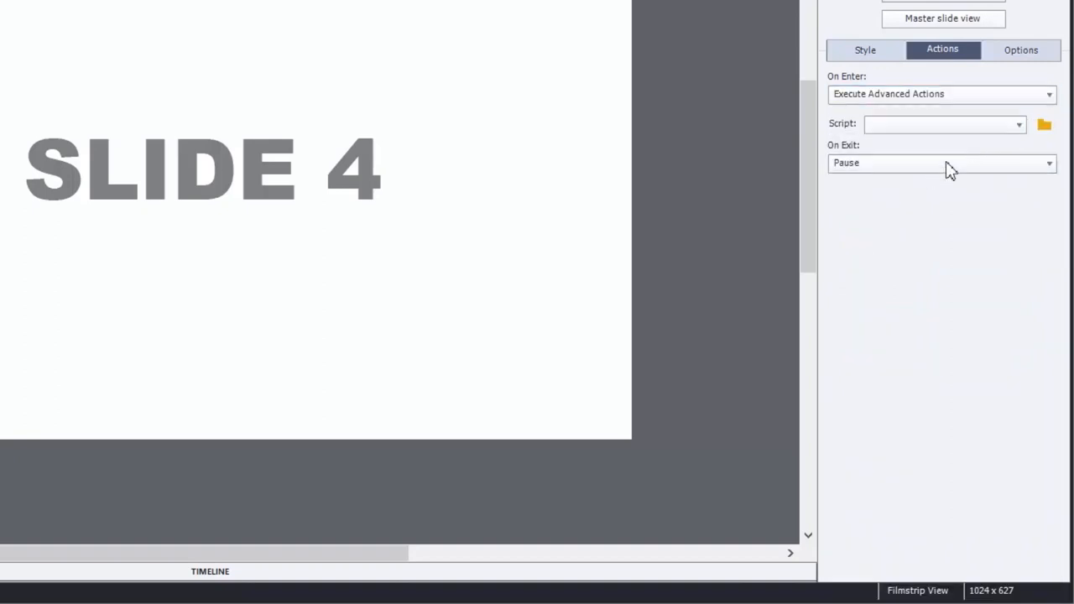
Step: Build advanced action oNeNTER with Hide TOC as the first row and Continue as the second
click(1044, 125)
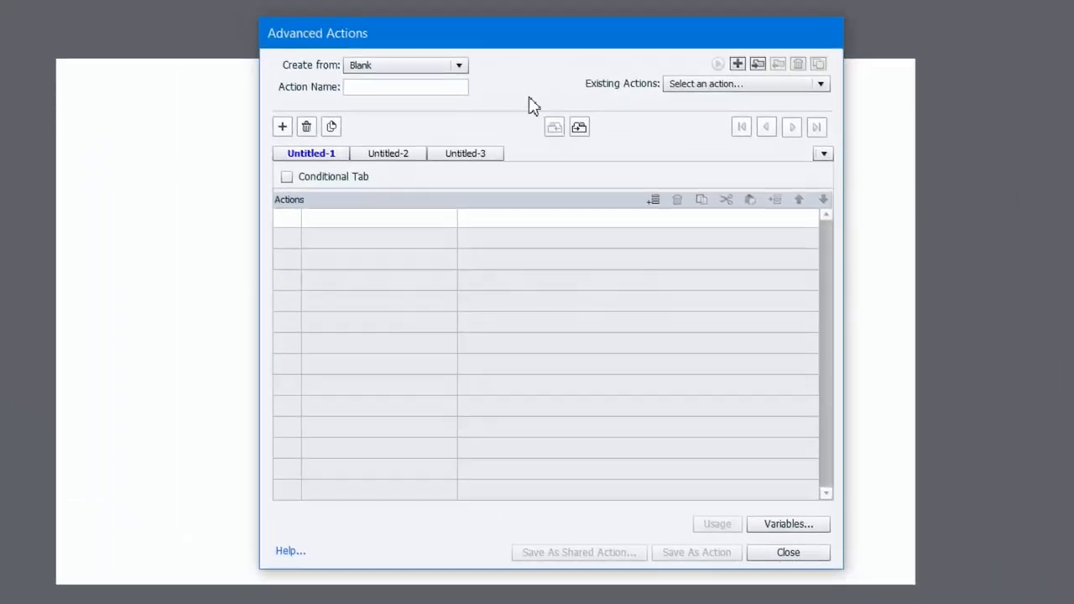
text(oNeNTER)
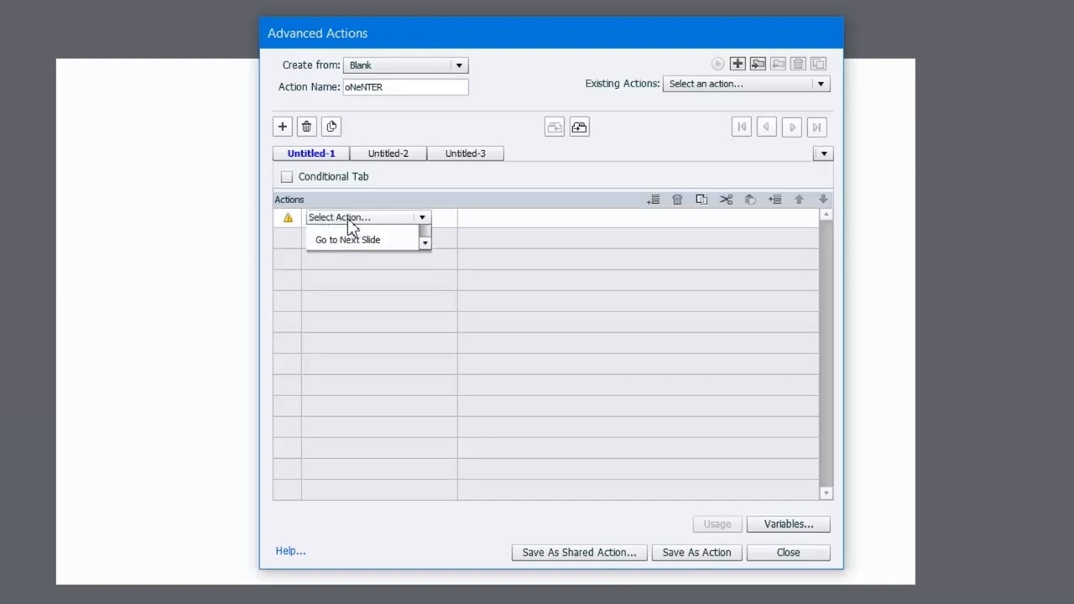
click(423, 218)
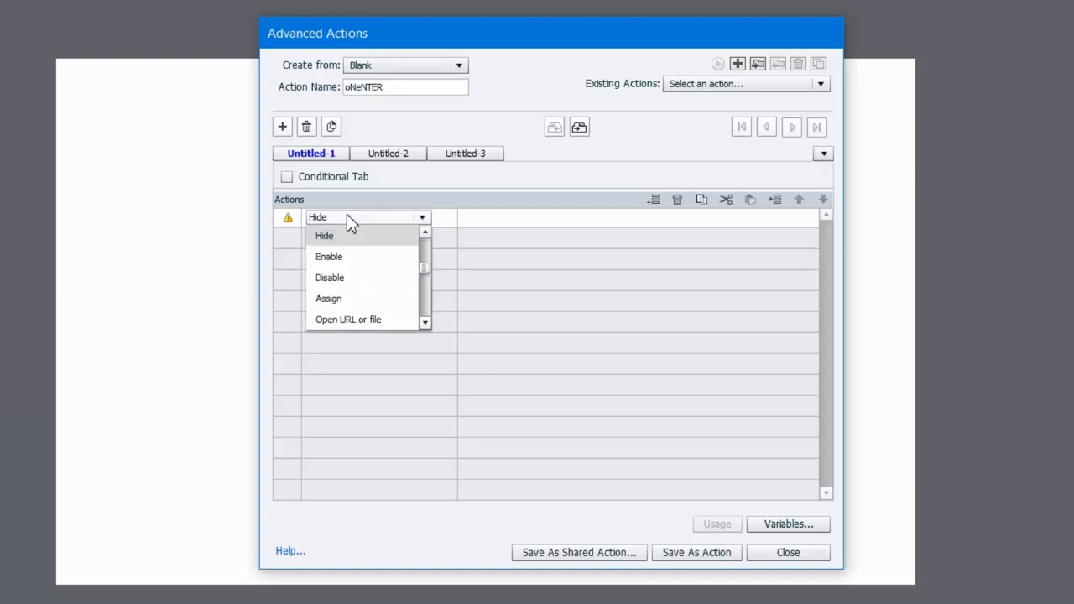
click(324, 235)
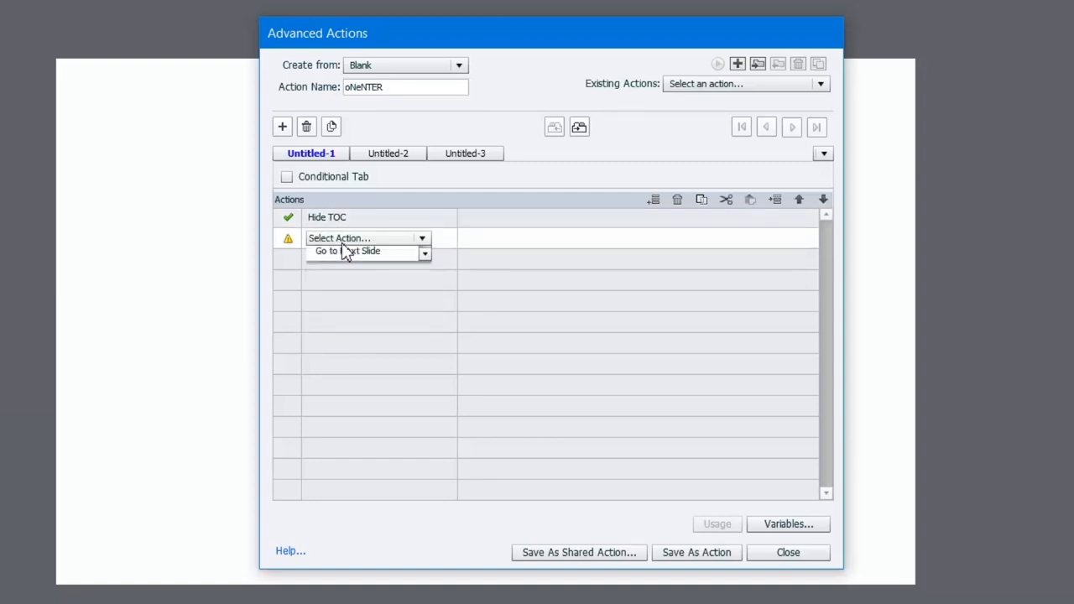
click(344, 252)
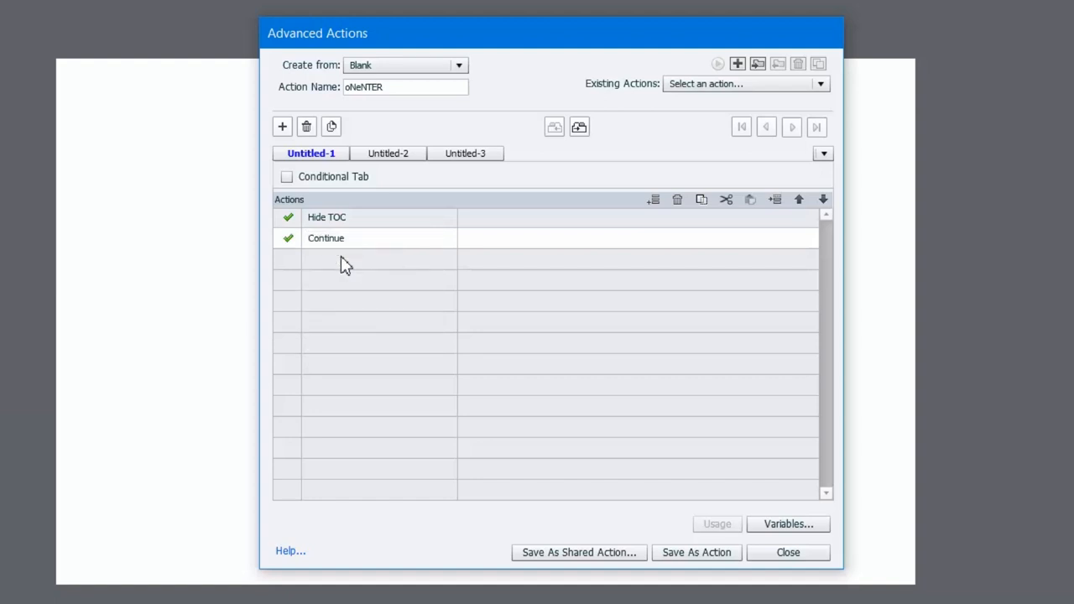
mouse_move(697, 553)
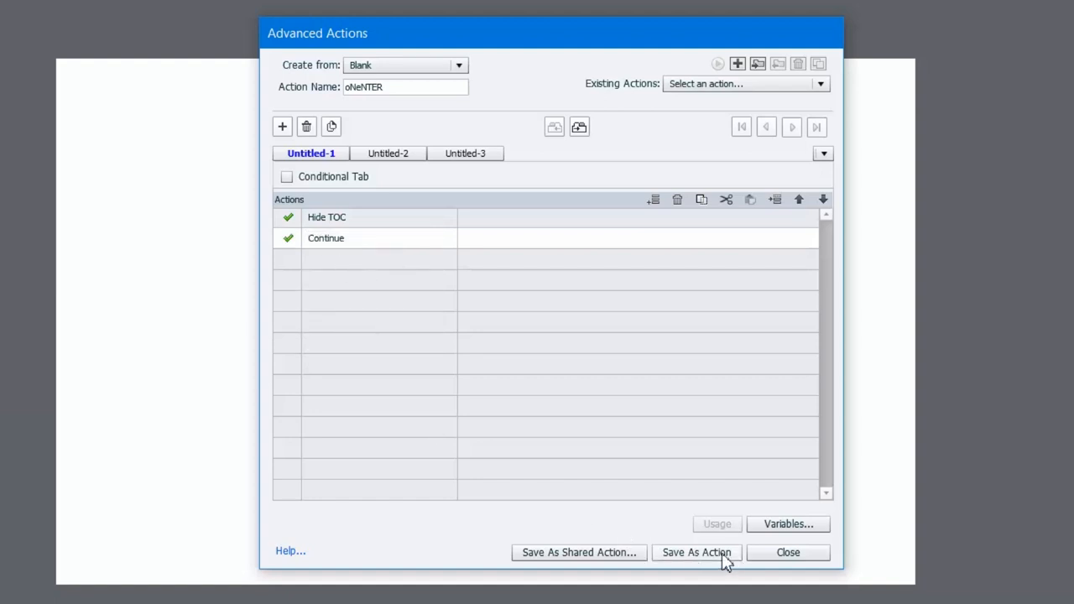
Step: Save the action, confirm, and close the editor so it is slide 4's on-enter script
click(695, 552)
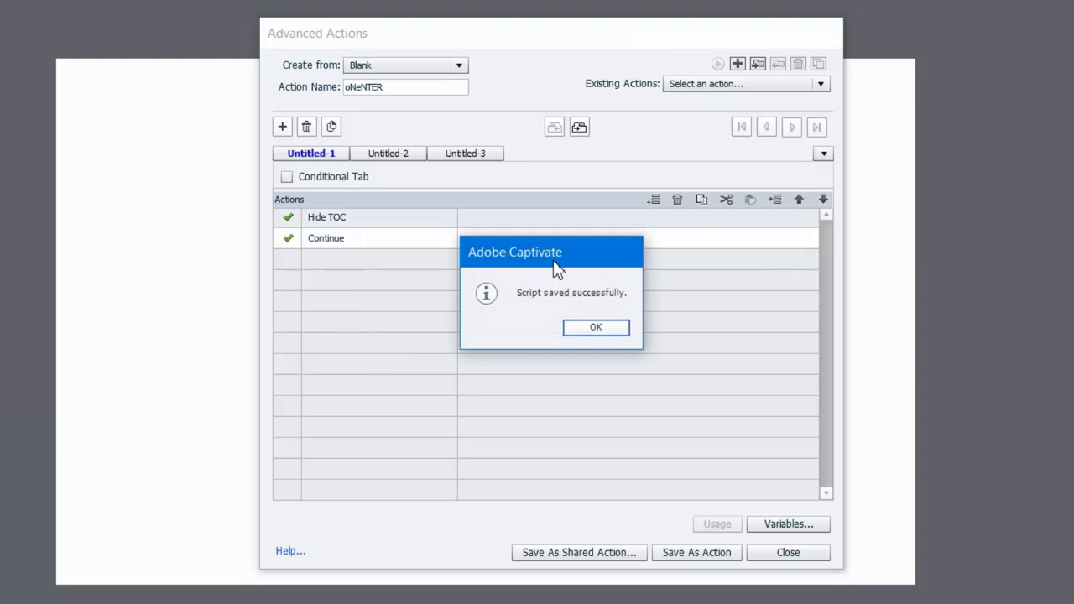
click(594, 327)
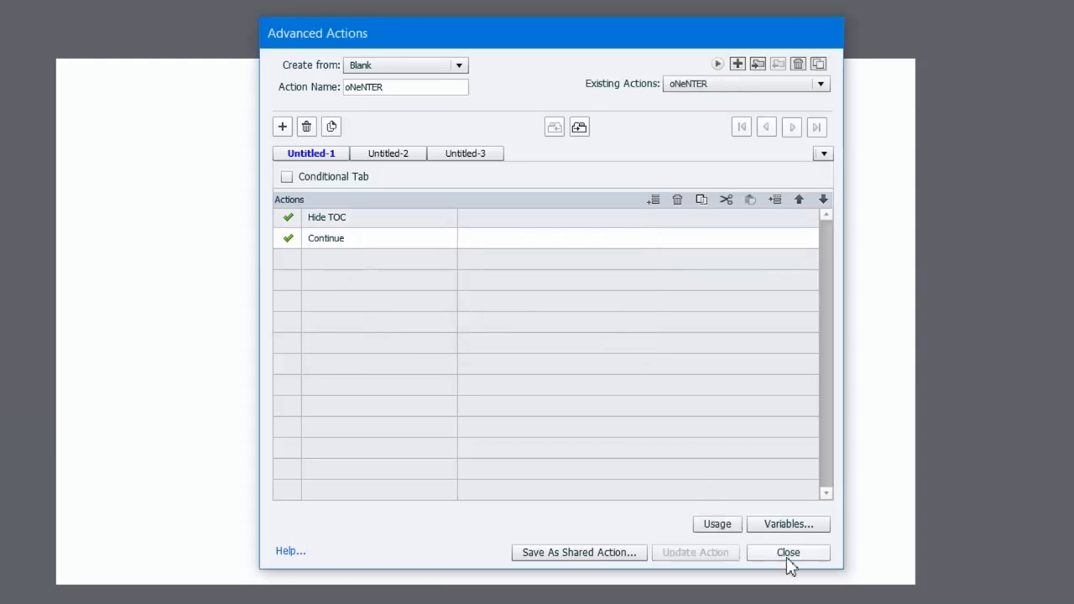
click(788, 553)
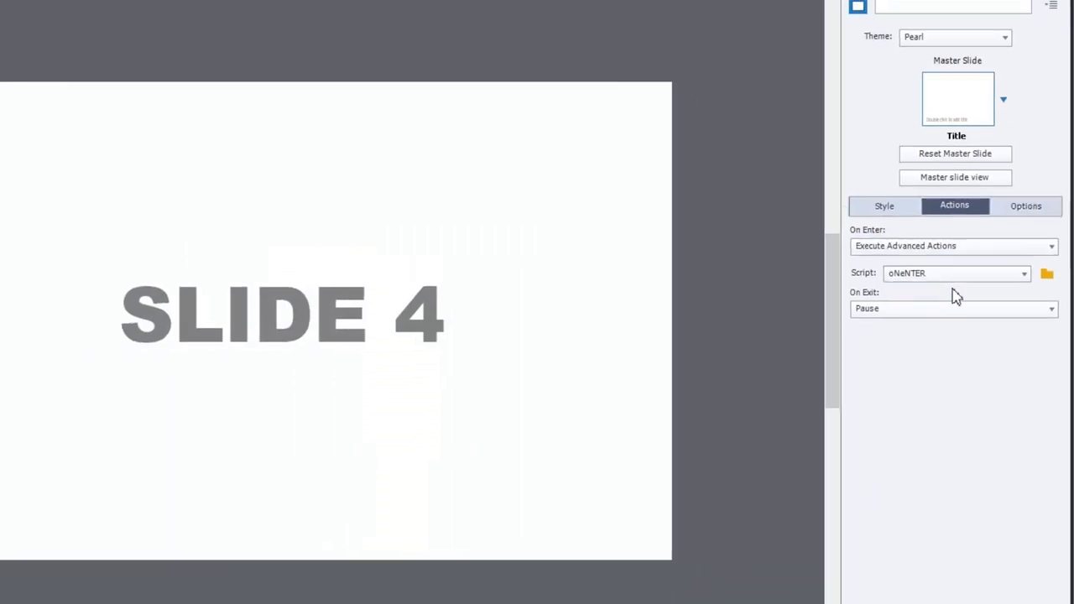
click(498, 35)
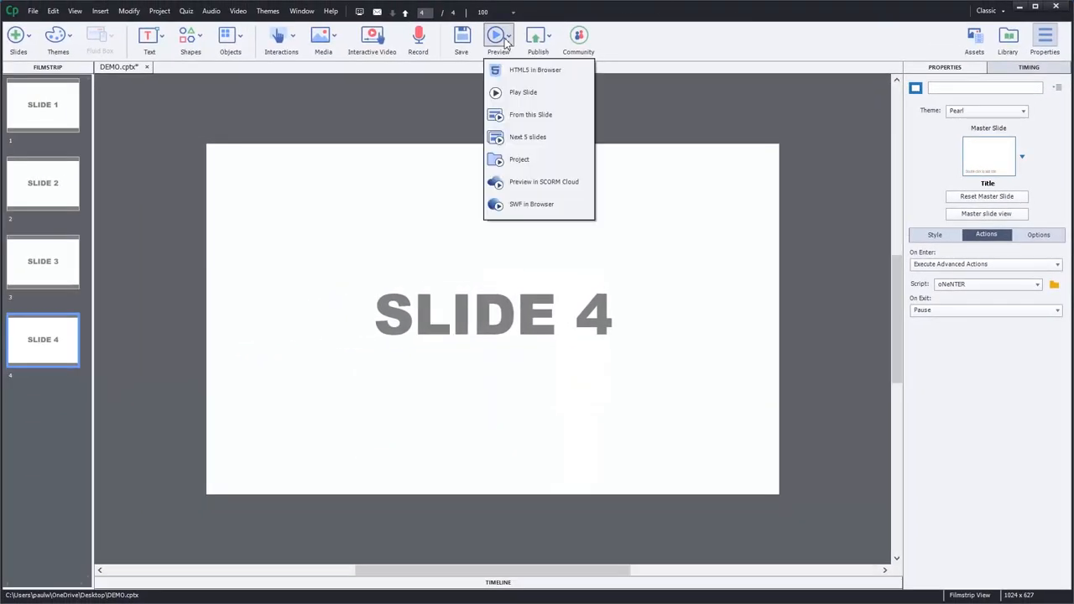
Step: Preview as HTML5 in Browser and use the TOC to move between slides, ending on Slide 2
click(534, 71)
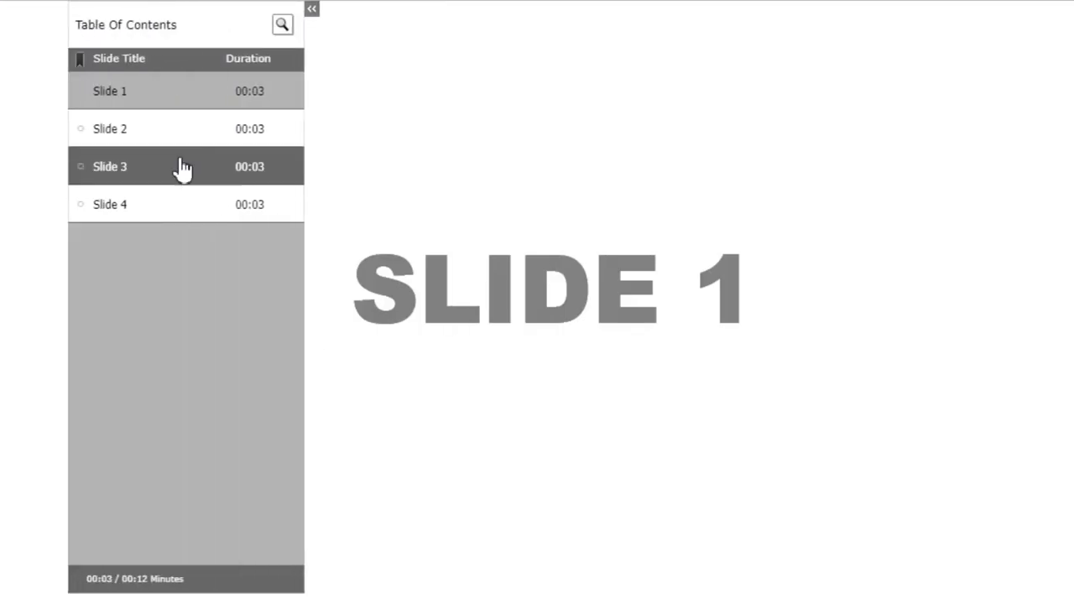
click(111, 166)
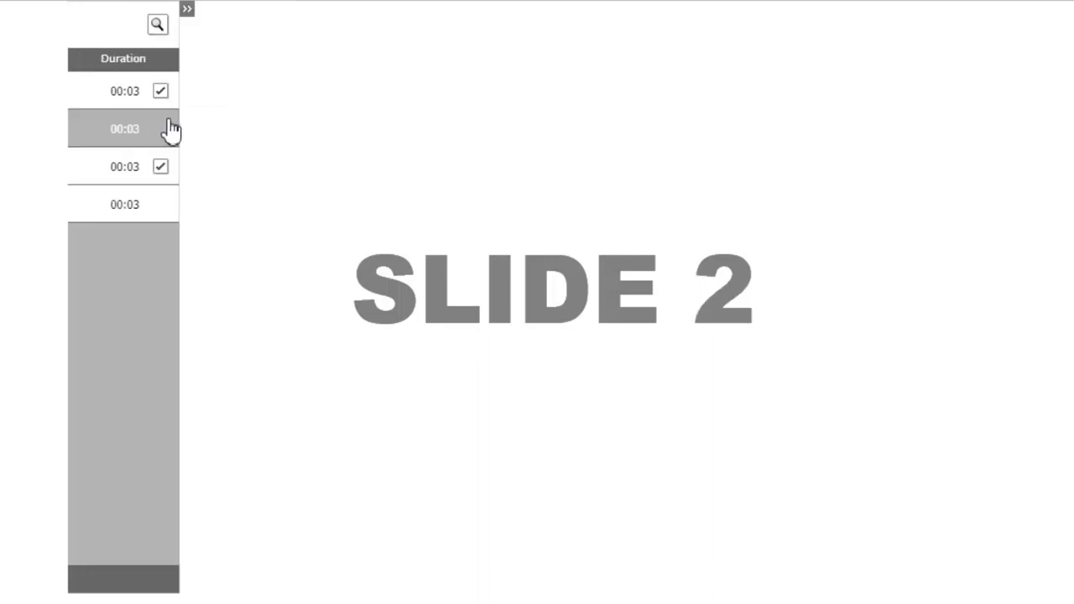
click(187, 9)
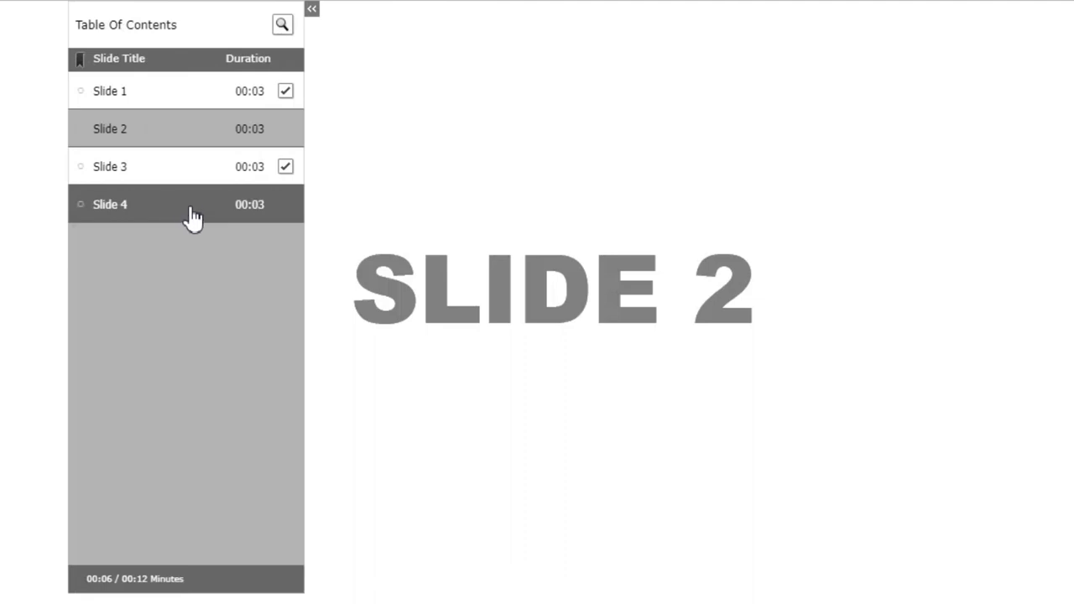